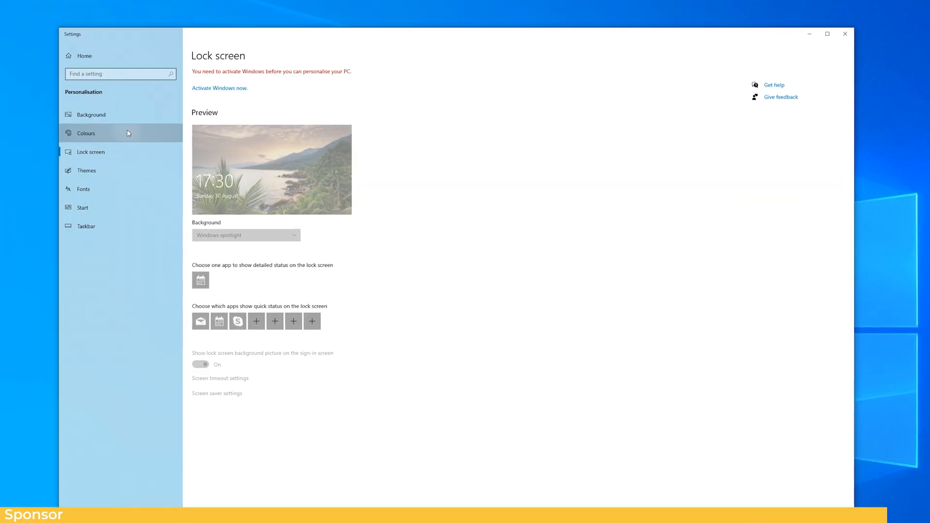
- Buy the Windows 10 Pro CD-KEY on GoodOffer24 and apply promotion code TekTick
{"action": "left_click", "coordinate": [86, 133]}
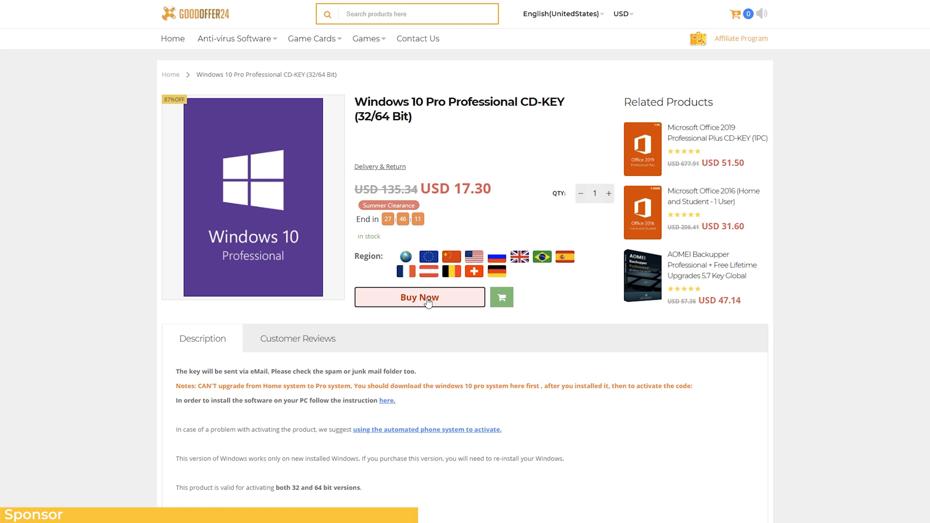
{"action": "left_click", "coordinate": [420, 297]}
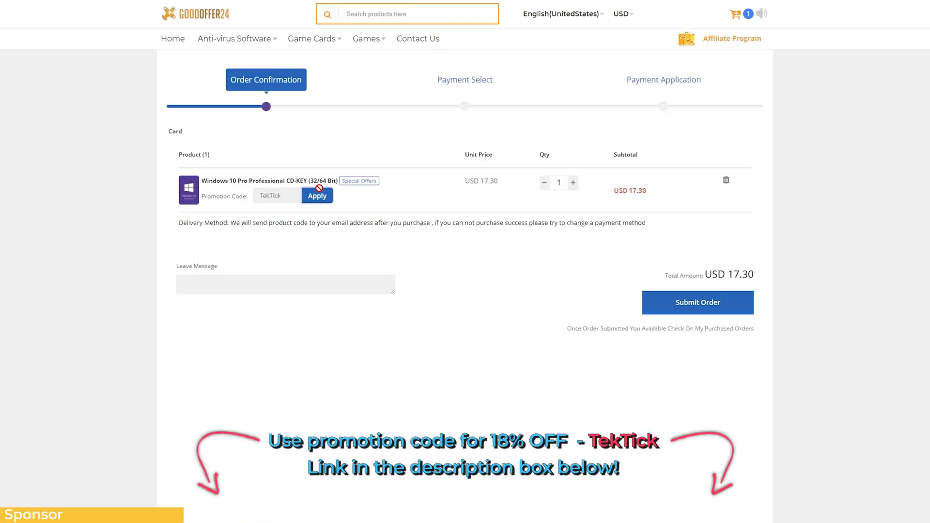
{"action": "left_click", "coordinate": [317, 196]}
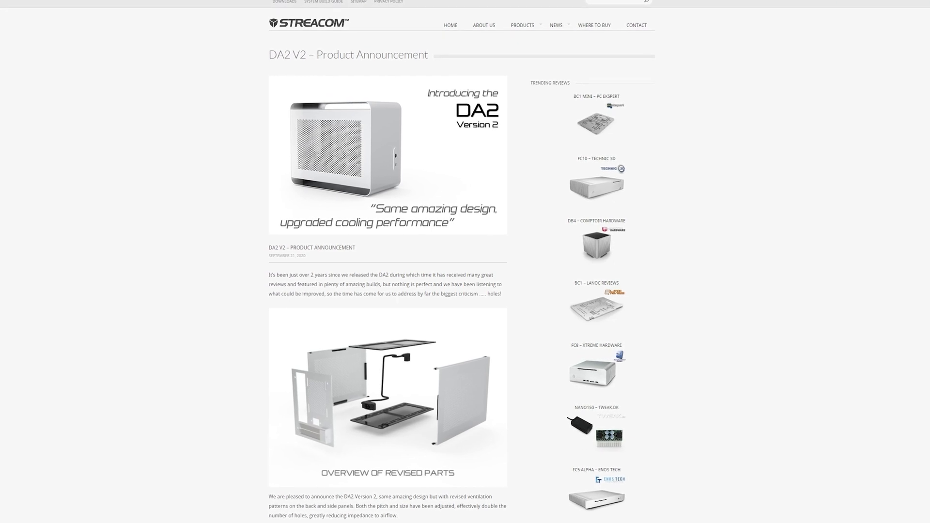
{"action": "scroll", "scroll_direction": "down", "scroll_amount": 3}
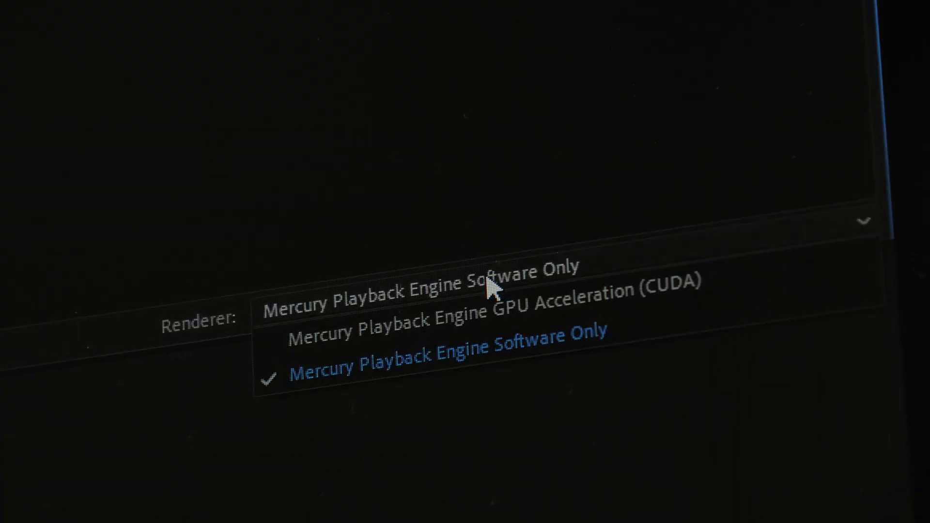
- Choose Mercury Playback Engine Software Only from the Renderer dropdown
{"action": "left_click", "coordinate": [497, 301]}
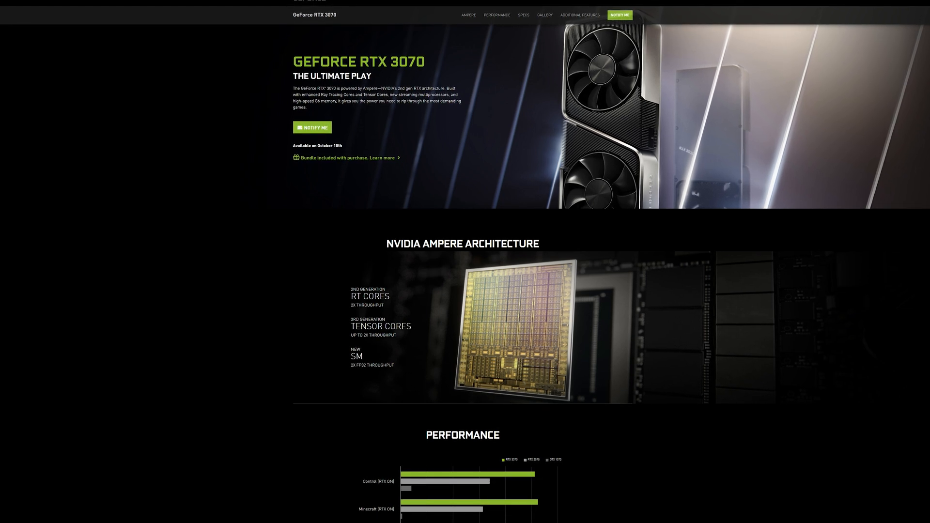
{"action": "scroll", "scroll_direction": "down", "scroll_amount": 3}
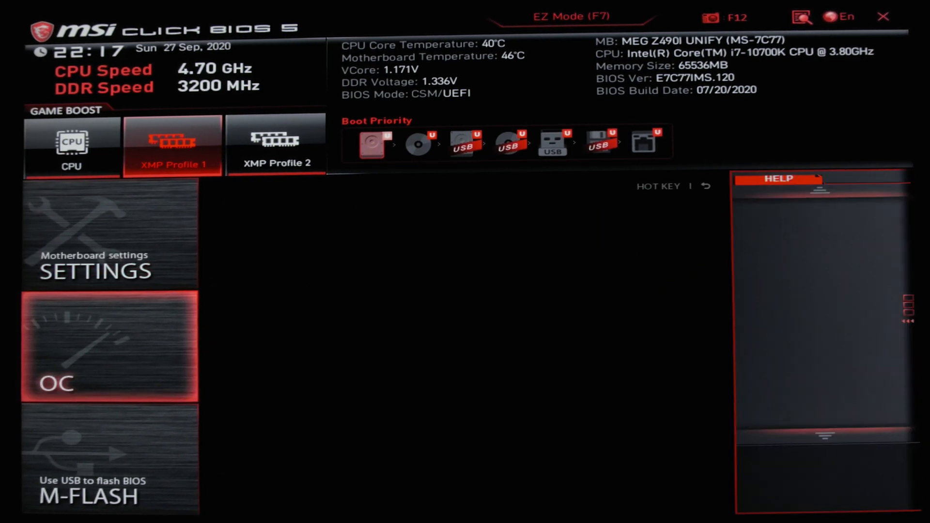
- Open the OC menu and select CPU Core Voltage to enter 1.175 V
{"action": "left_click", "coordinate": [109, 349]}
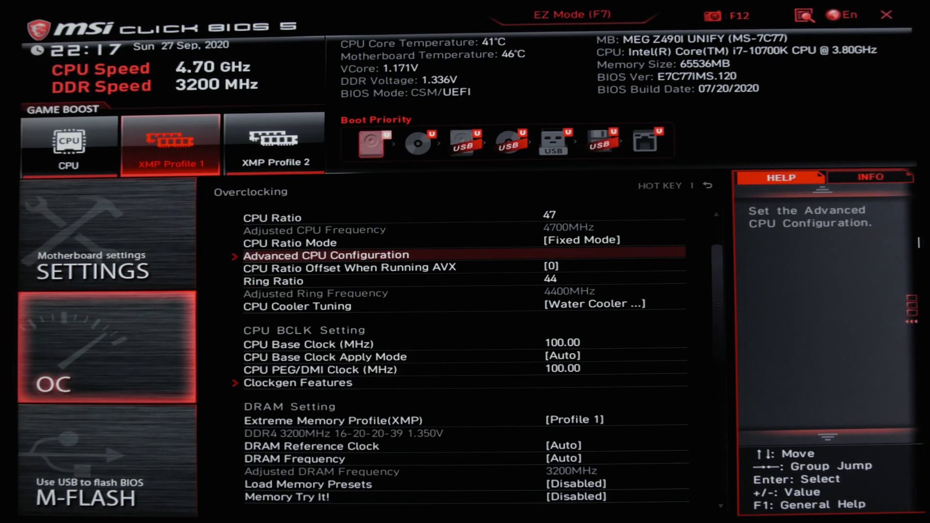
{"action": "left_click", "coordinate": [570, 218]}
{"action": "type", "text": "1.175"}
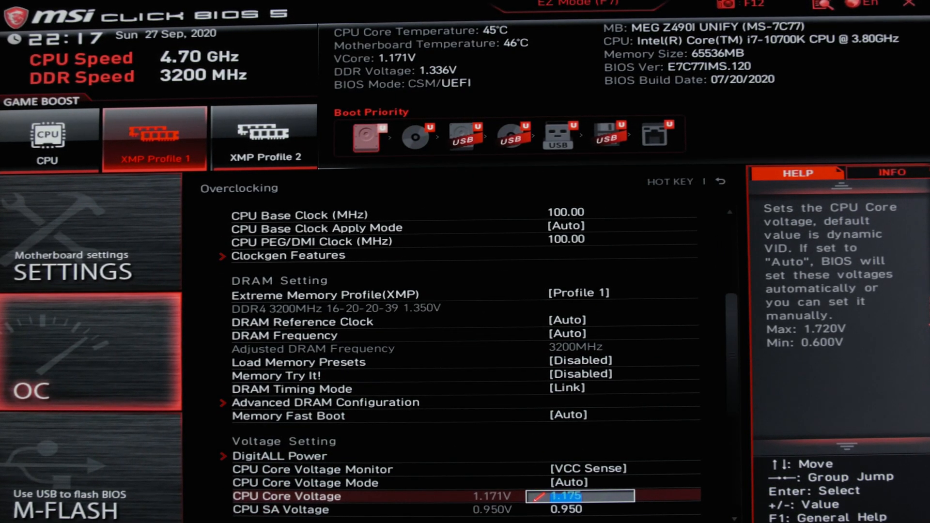
- Scroll the Overclocking page to the CPU Ratio setting for entering 47
{"action": "scroll", "scroll_direction": "down", "scroll_amount": 3}
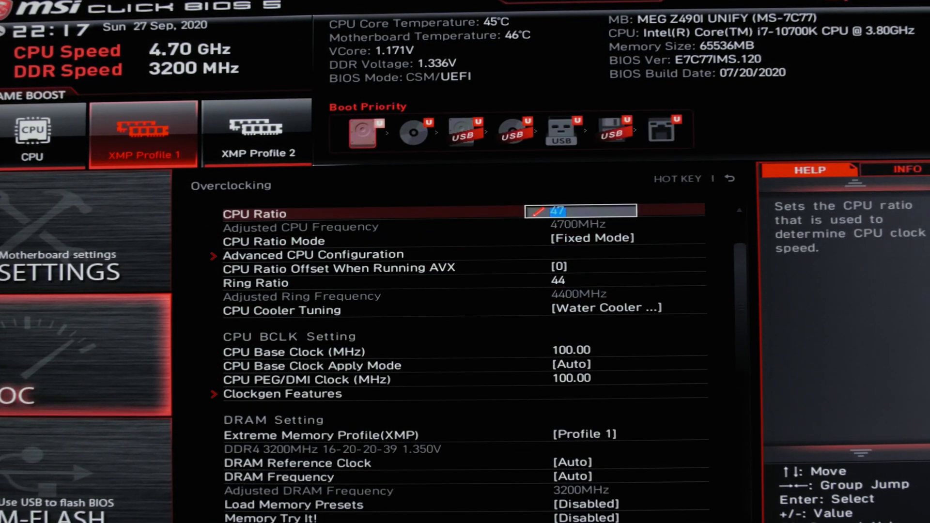
- Set CPU Ratio Offset When Running AVX to 0
{"action": "left_click", "coordinate": [557, 266]}
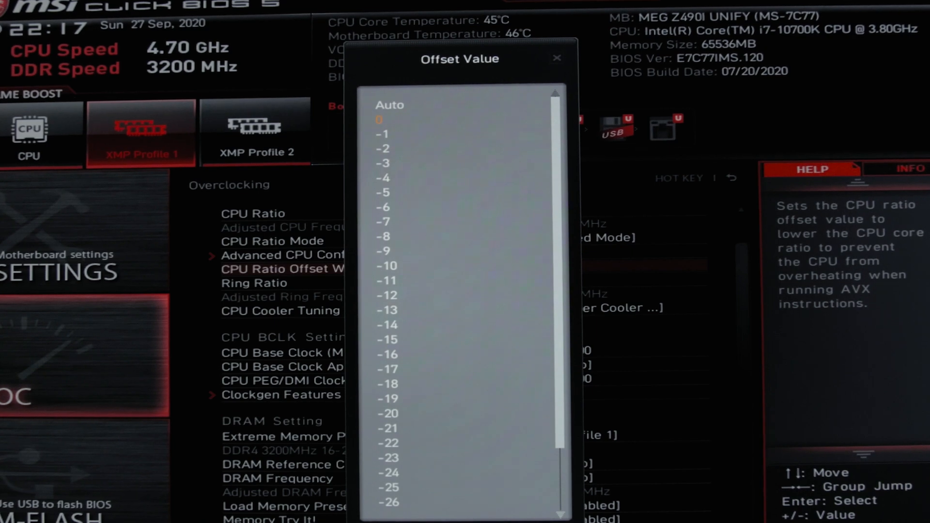
{"action": "left_click", "coordinate": [555, 57]}
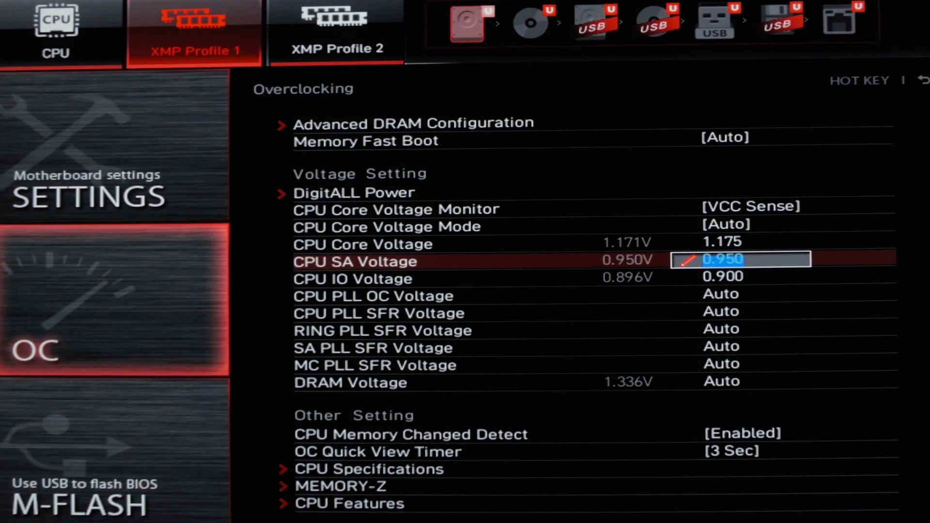
- Confirm the 0.950 CPU SA voltage, then view the PUMP 1 smart fan curve
{"action": "key", "text": "down"}
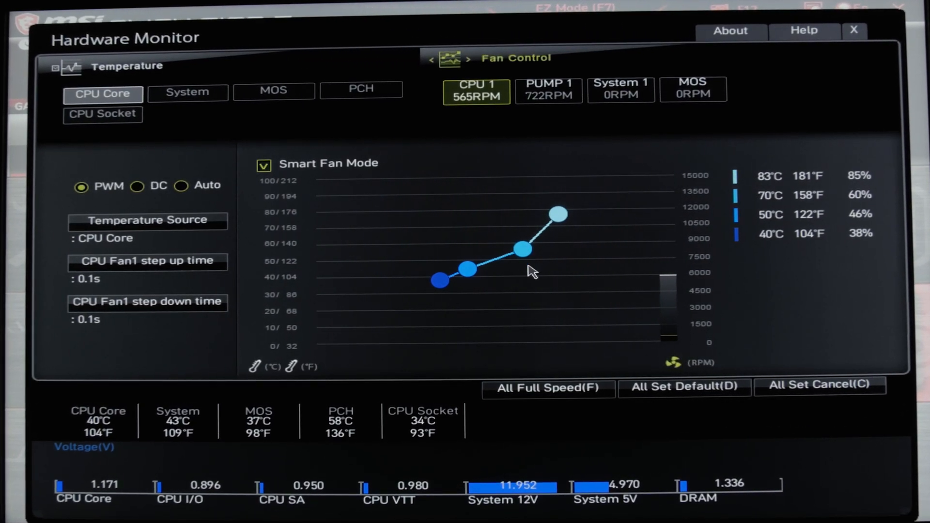
{"action": "left_click", "coordinate": [548, 89]}
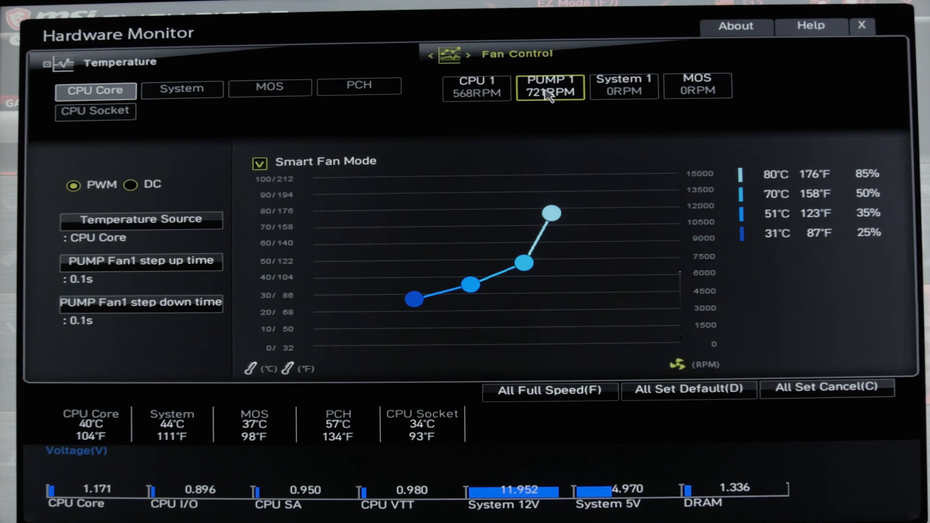